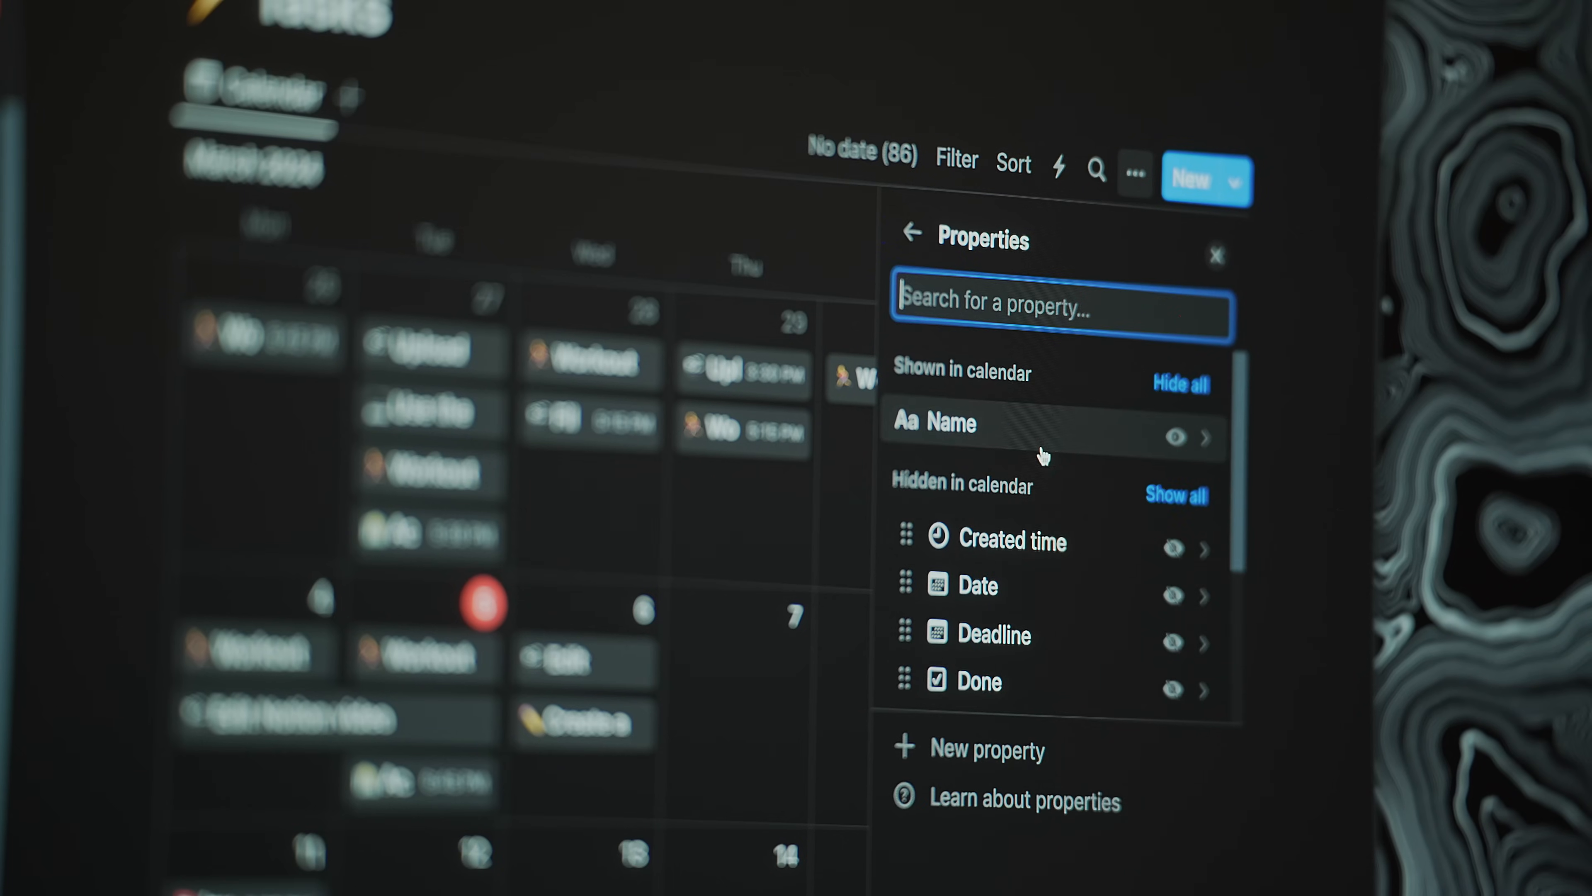
Bring the Unfinished Business table into view and expand the OneMenu group's undated tasks
left_click(670, 315)
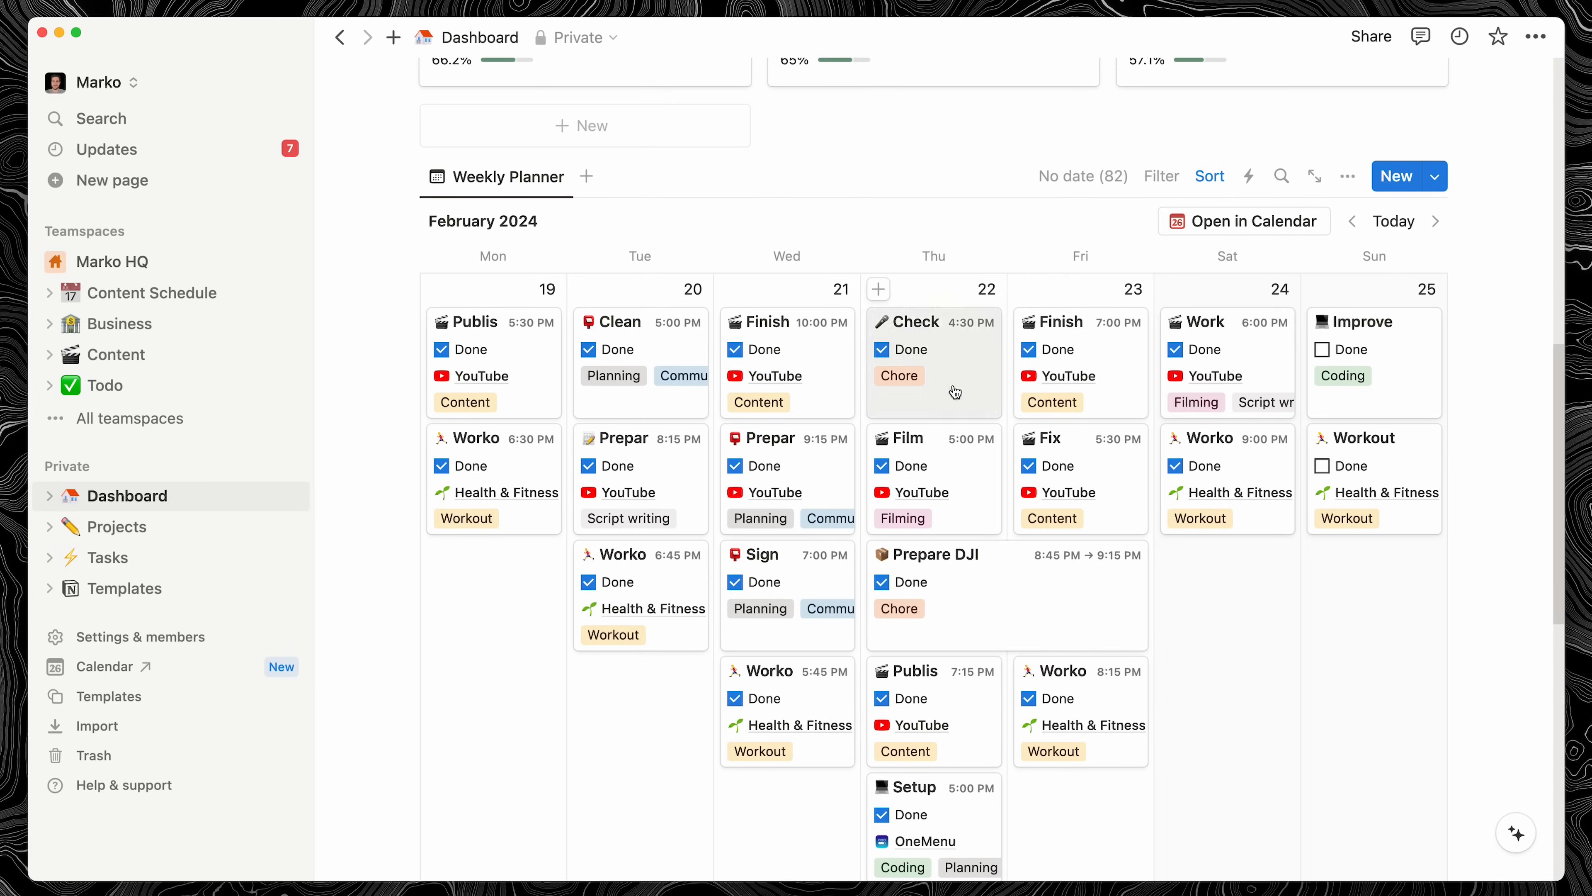
mouse_move(1333, 410)
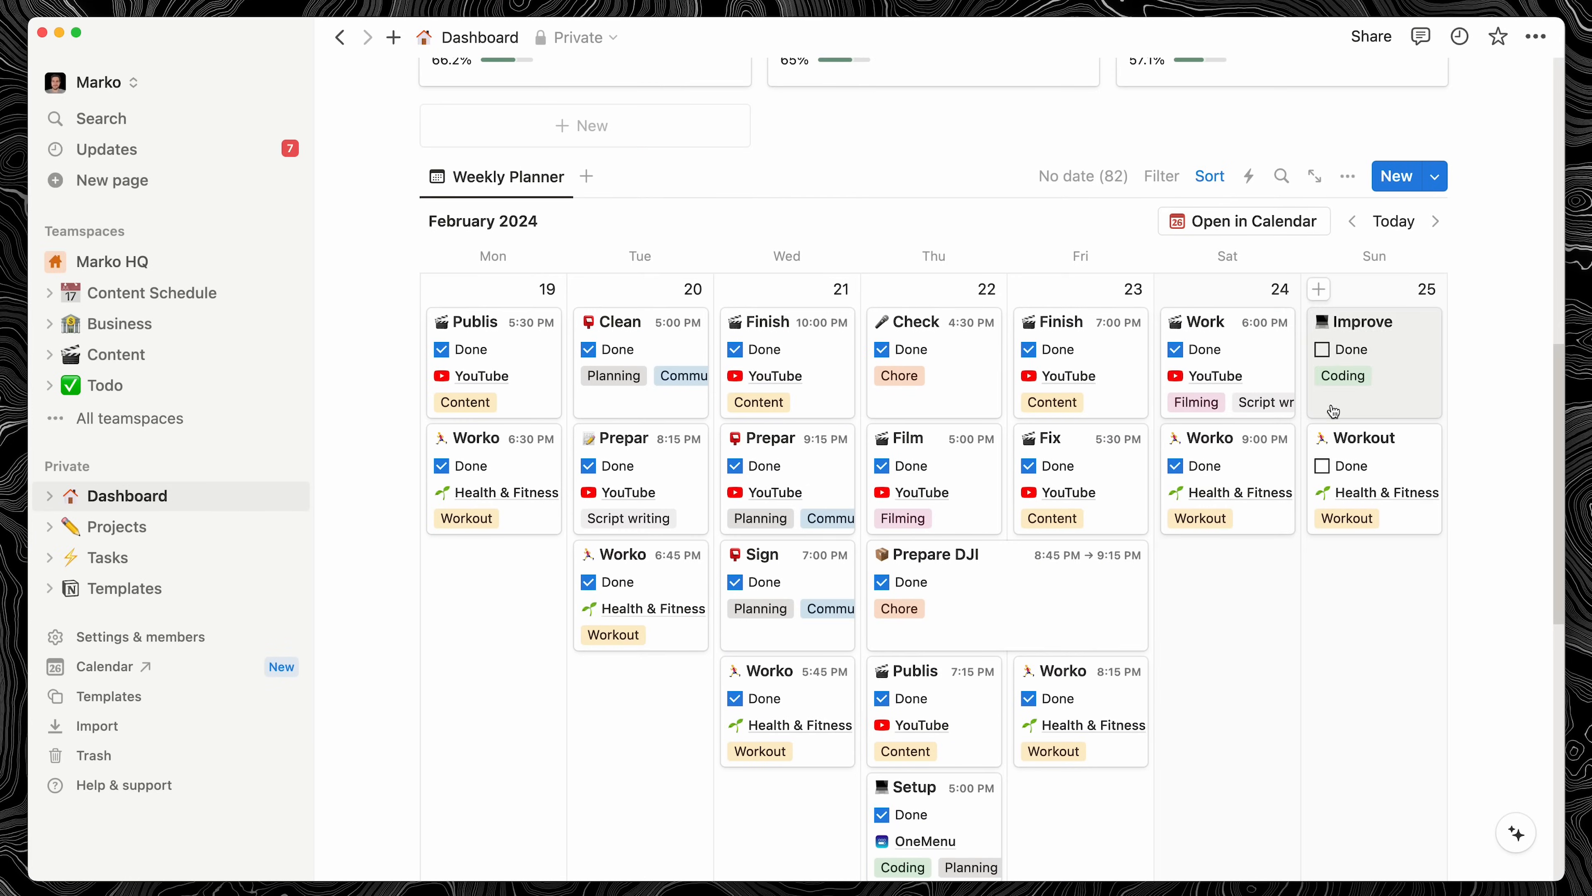
left_click(1322, 348)
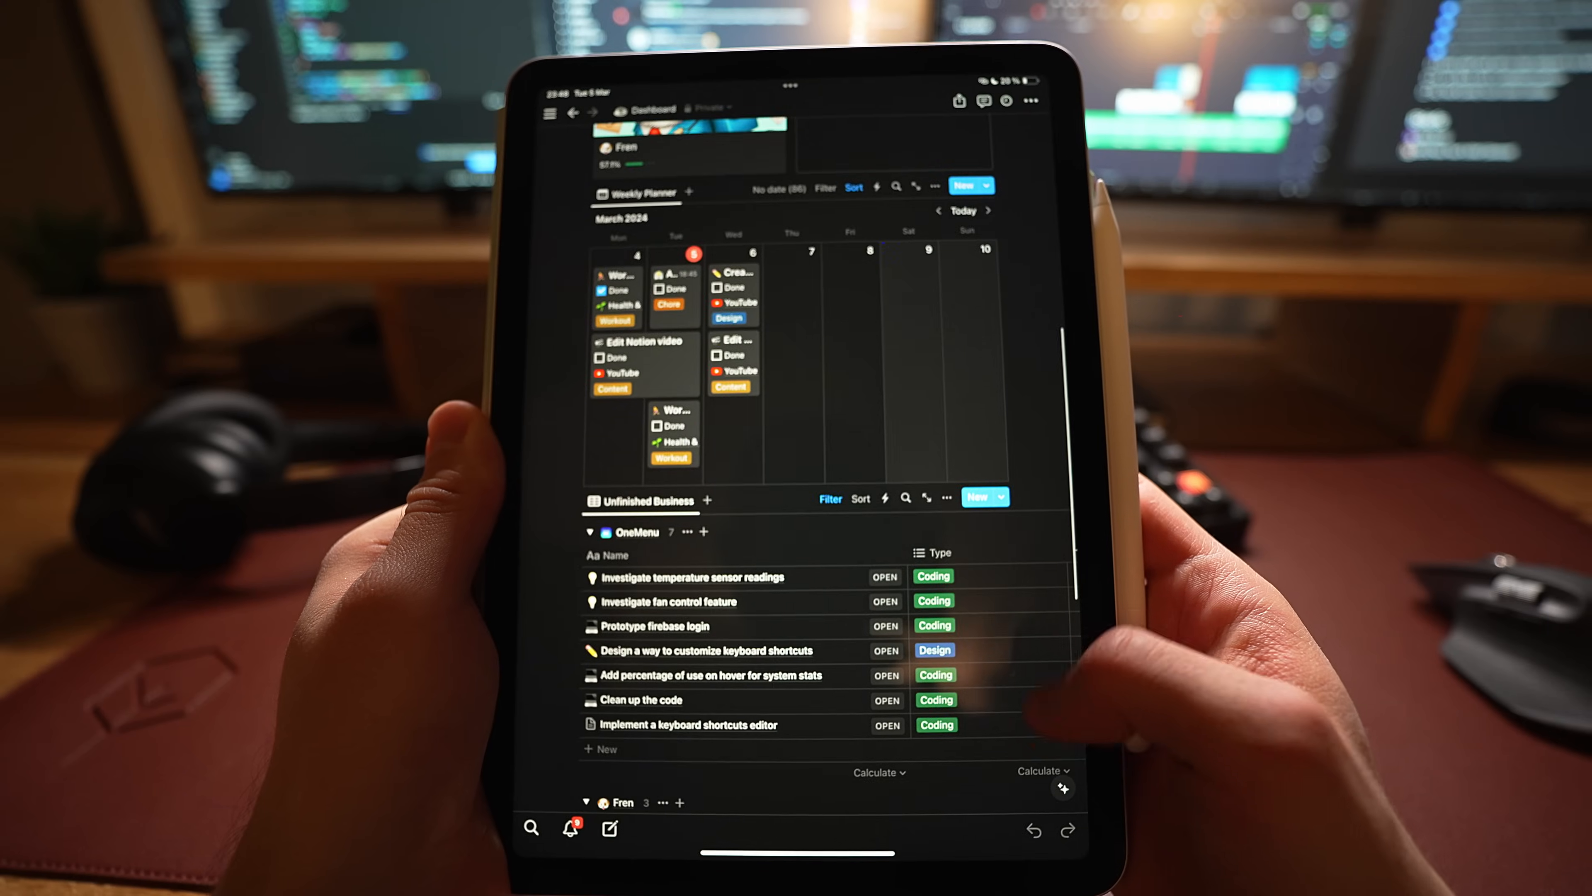
scroll("down", 3)
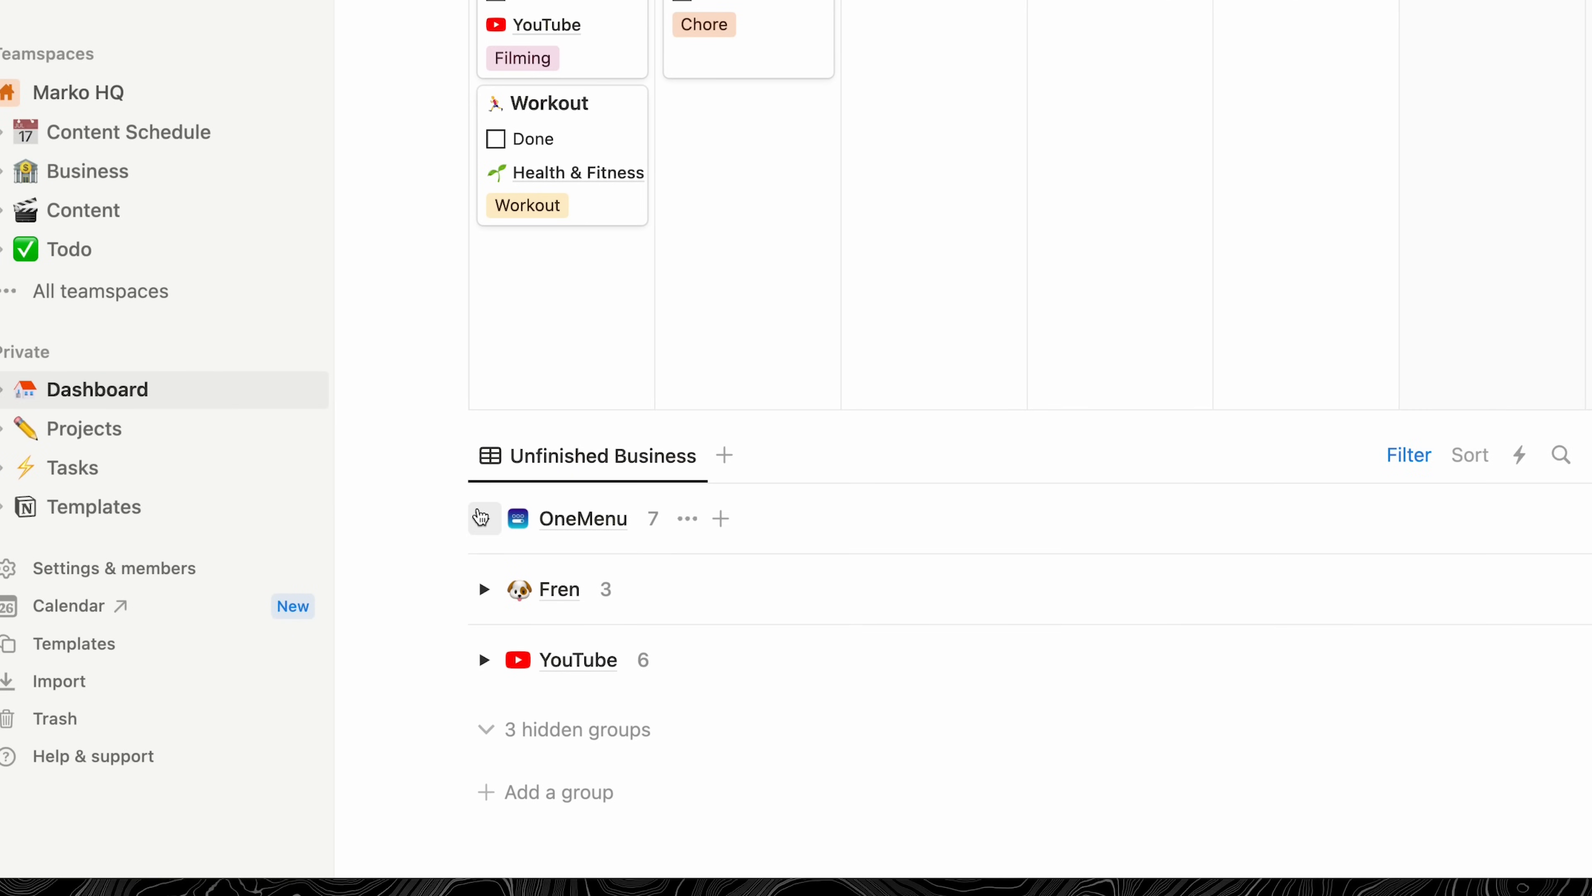
left_click(482, 519)
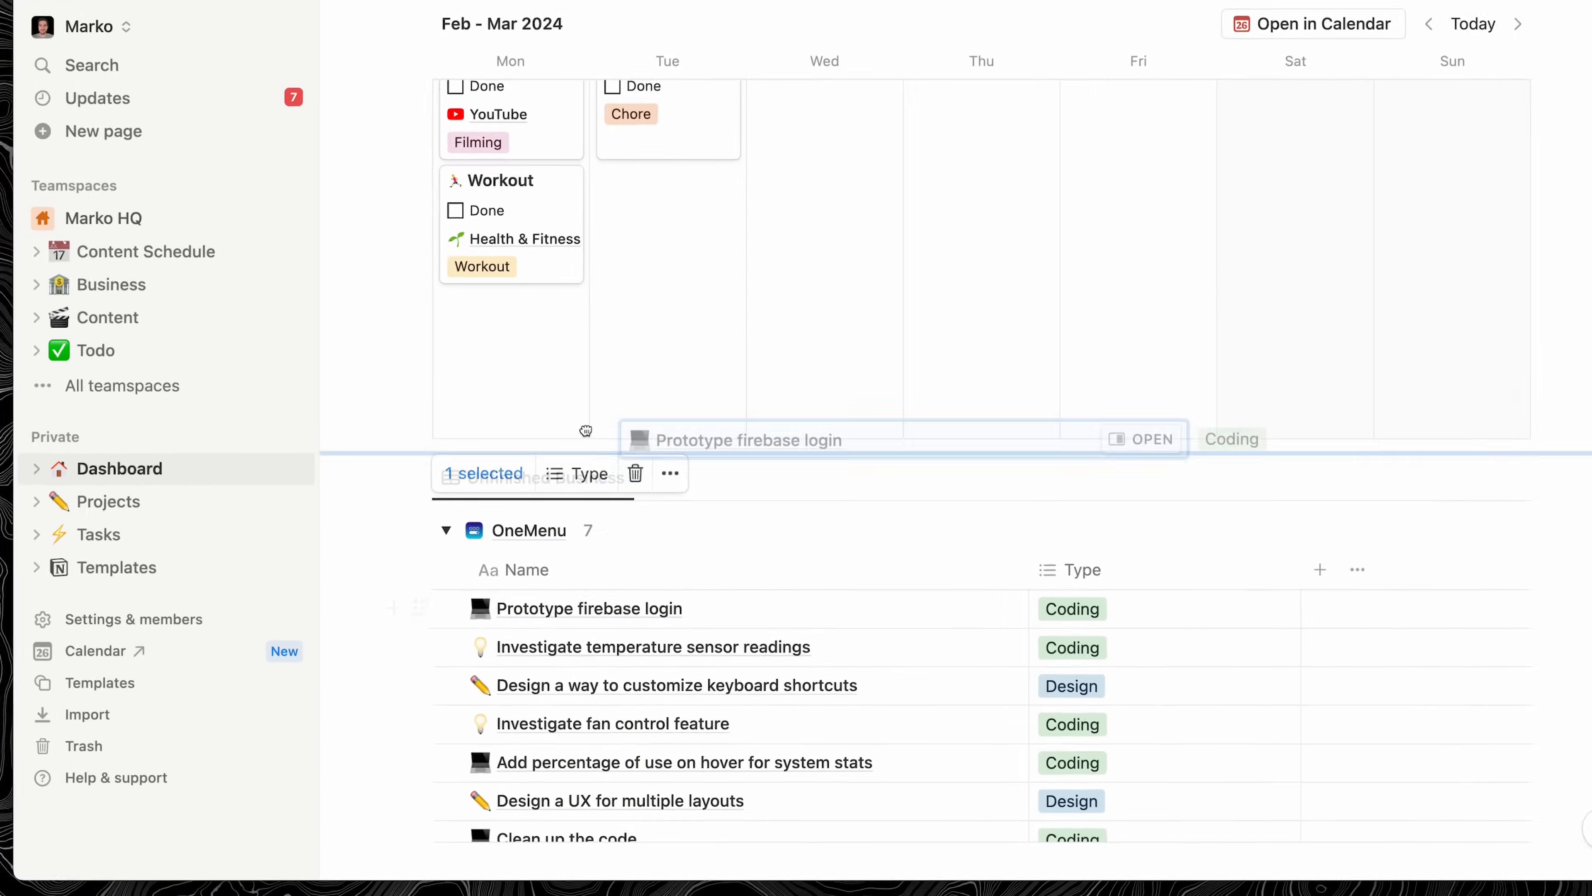